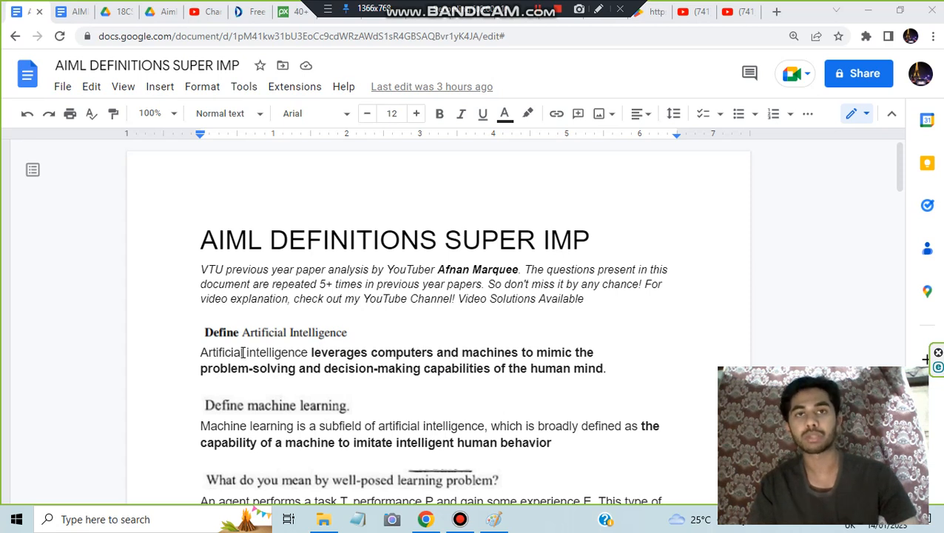
{"action": "mouse_move", "coordinate": [321, 372]}
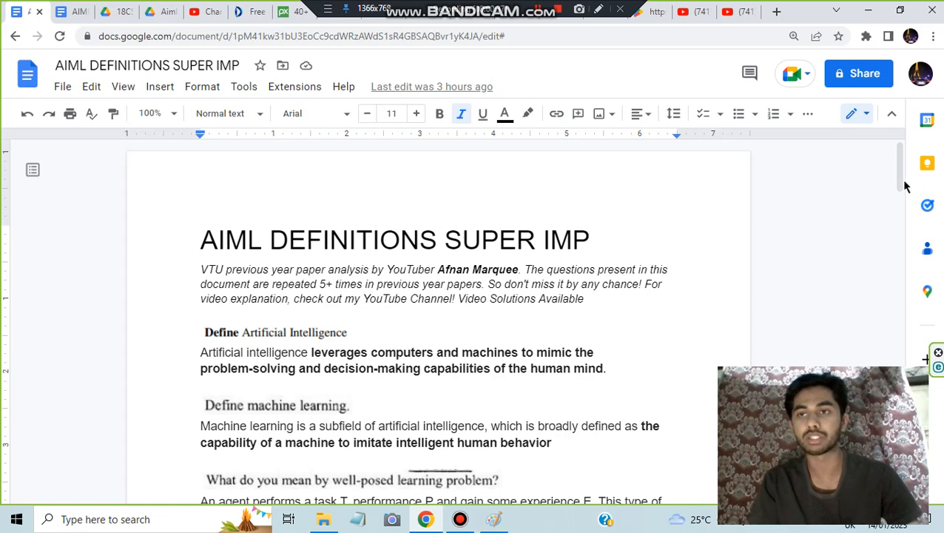
{"action": "scroll", "scroll_direction": "down", "scroll_amount": 3}
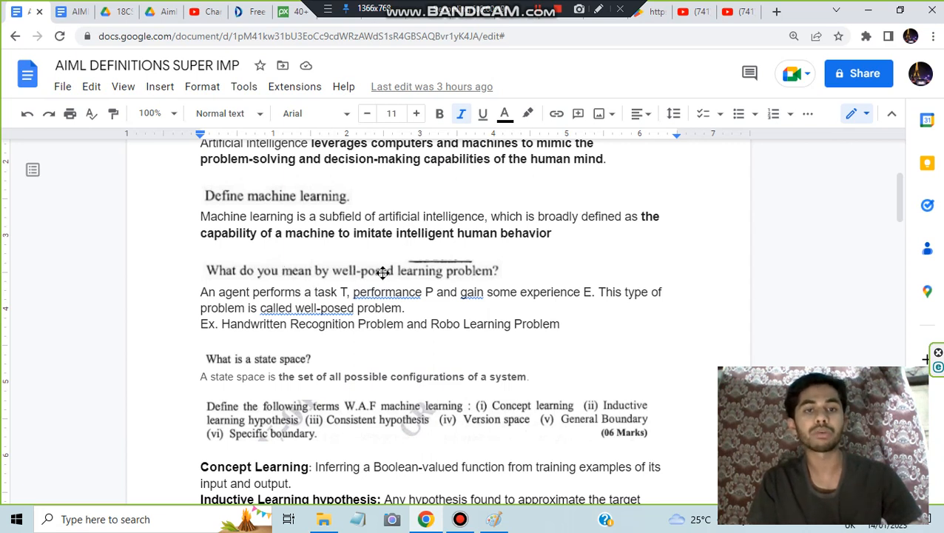
{"action": "mouse_move", "coordinate": [432, 272]}
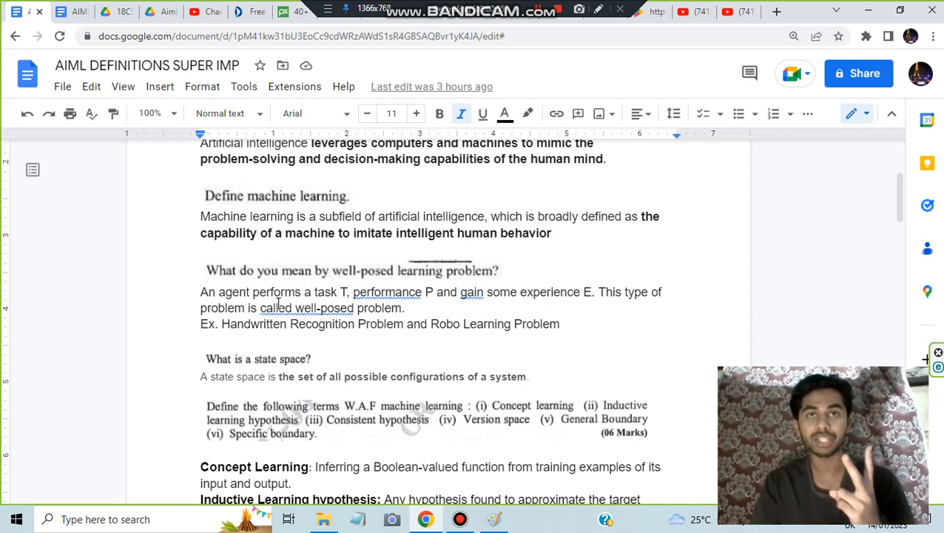
{"action": "mouse_move", "coordinate": [548, 299]}
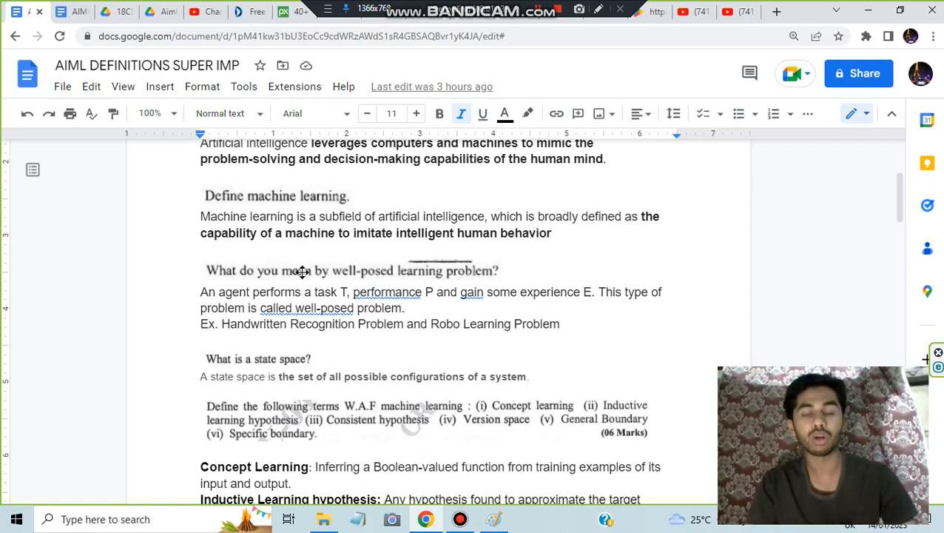
{"action": "scroll", "scroll_direction": "down", "scroll_amount": 3}
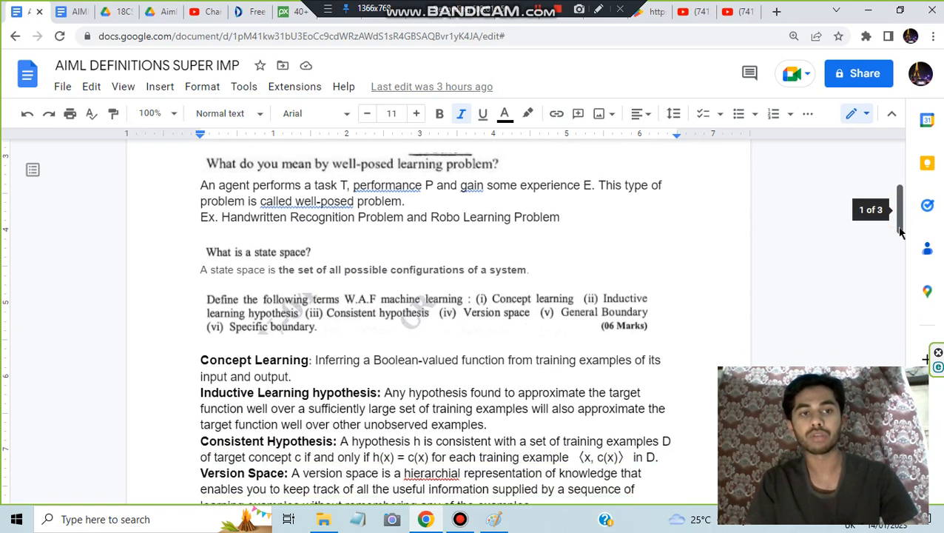
{"action": "scroll", "scroll_direction": "down", "scroll_amount": 3}
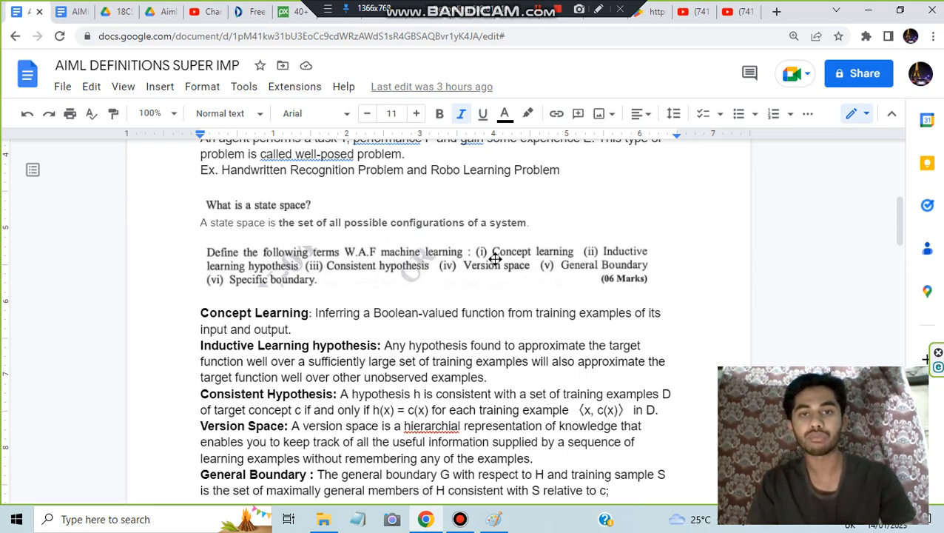
{"action": "scroll", "scroll_direction": "down", "scroll_amount": 3}
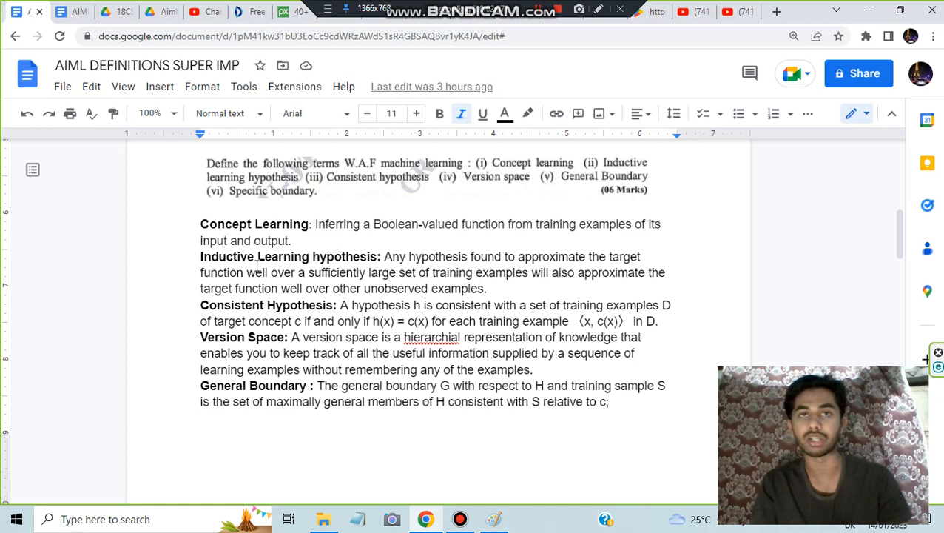
{"action": "mouse_move", "coordinate": [545, 257]}
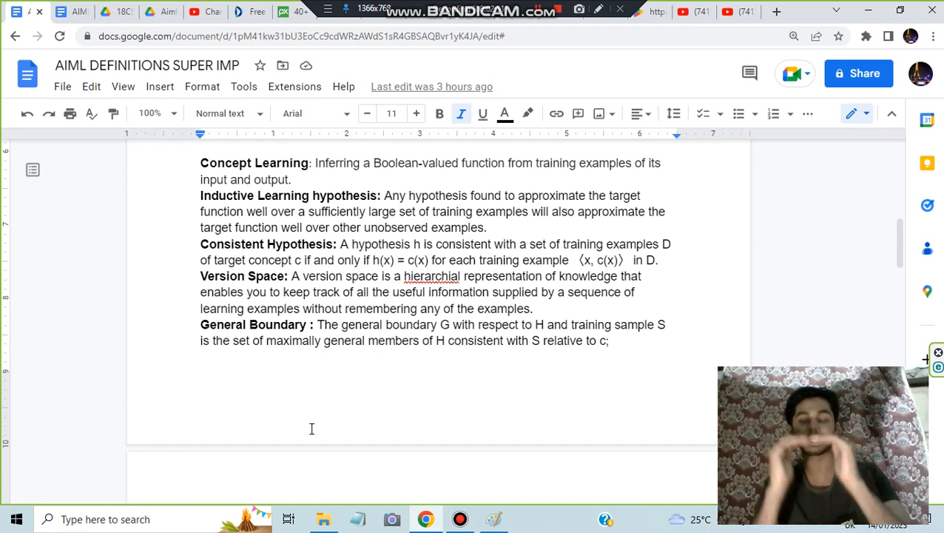
{"action": "scroll", "scroll_direction": "down", "scroll_amount": 3}
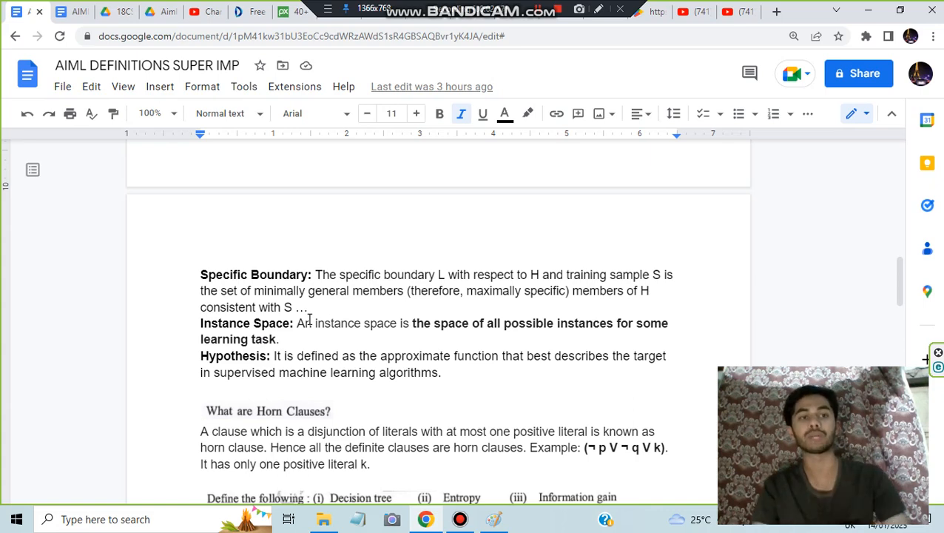
{"action": "scroll", "scroll_direction": "down", "scroll_amount": 3}
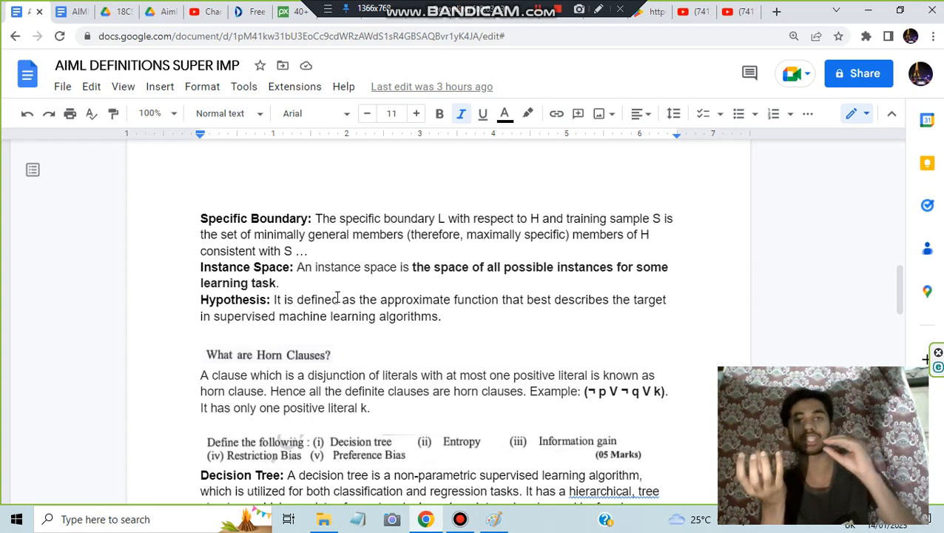
{"action": "scroll", "scroll_direction": "down", "scroll_amount": 3}
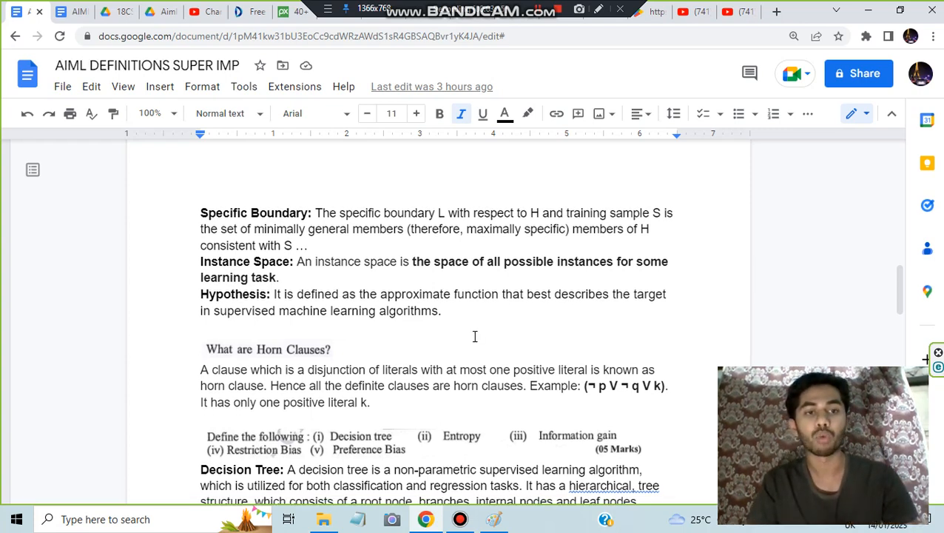
{"action": "scroll", "scroll_direction": "down", "scroll_amount": 3}
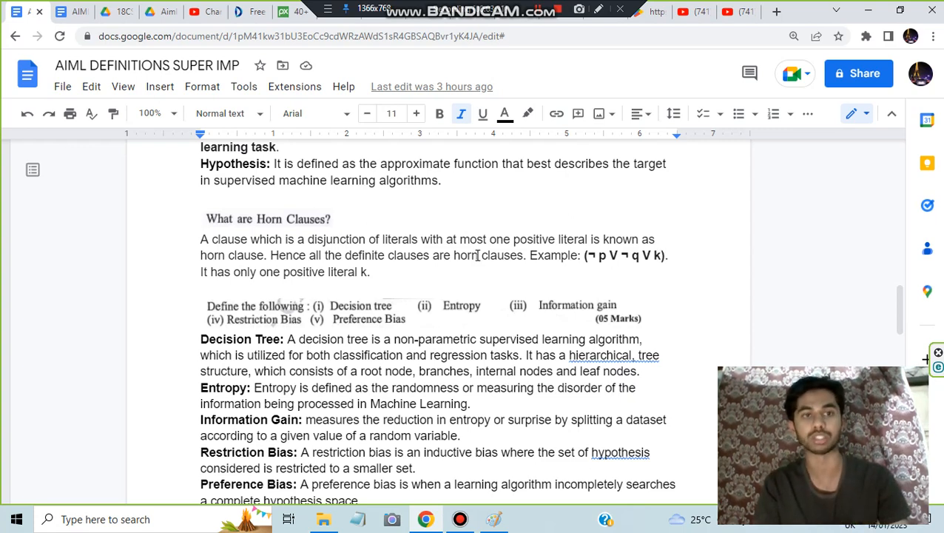
{"action": "scroll", "scroll_direction": "down", "scroll_amount": 3}
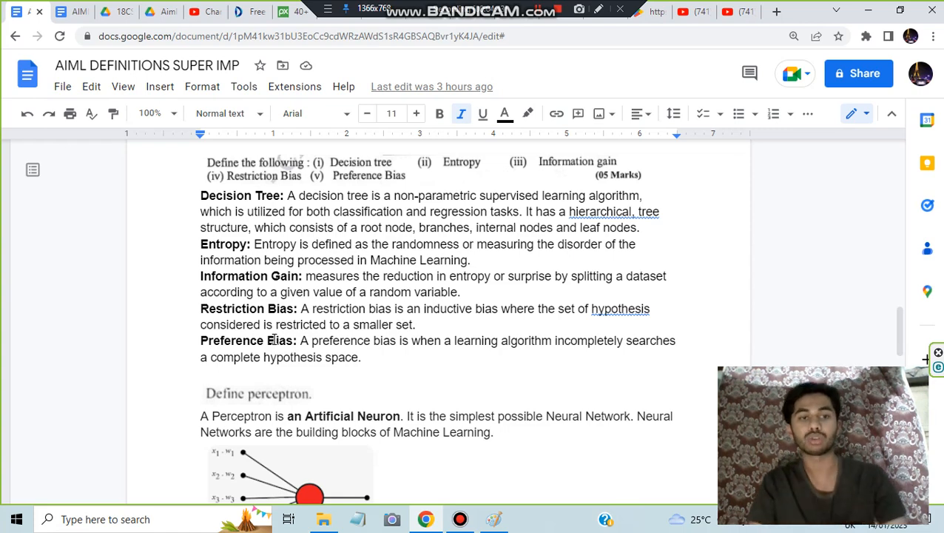
{"action": "scroll", "scroll_direction": "down", "scroll_amount": 3}
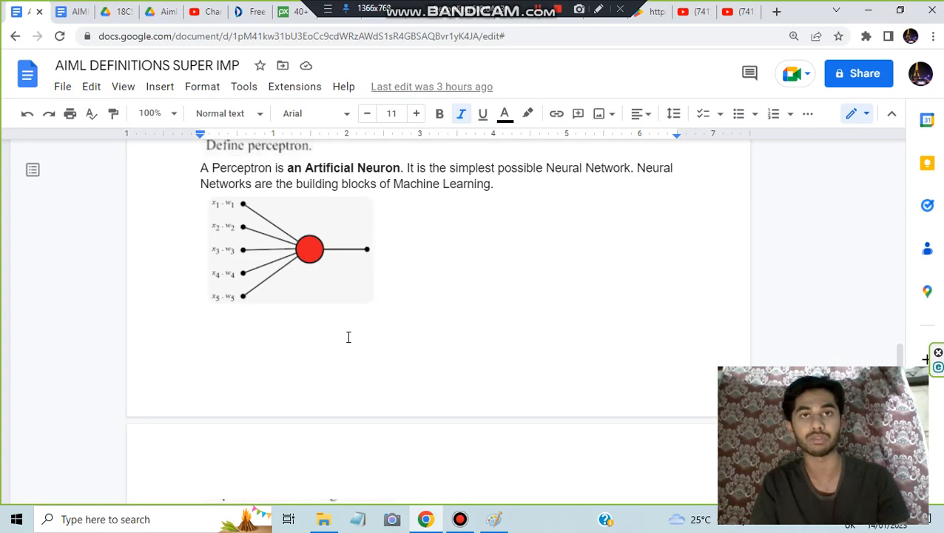
{"action": "scroll", "scroll_direction": "down", "scroll_amount": 3}
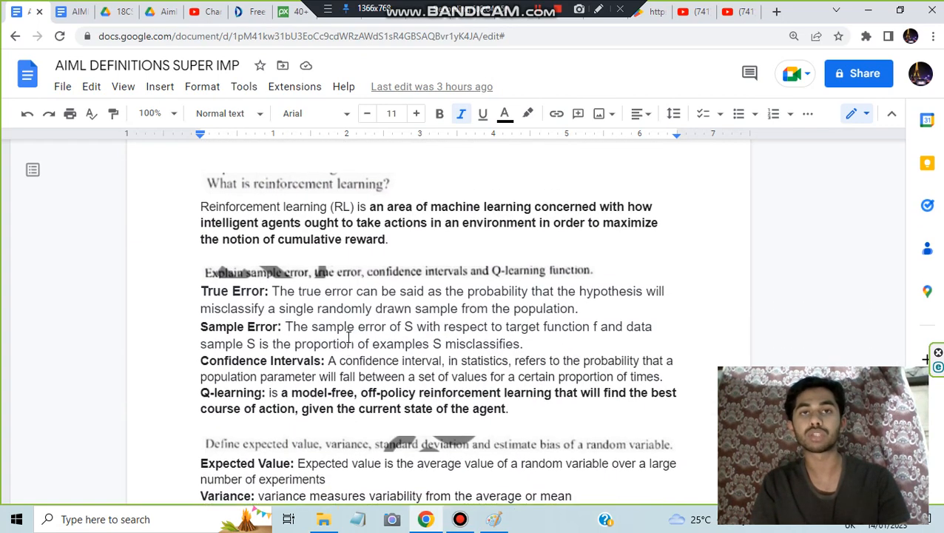
{"action": "scroll", "scroll_direction": "down", "scroll_amount": 3}
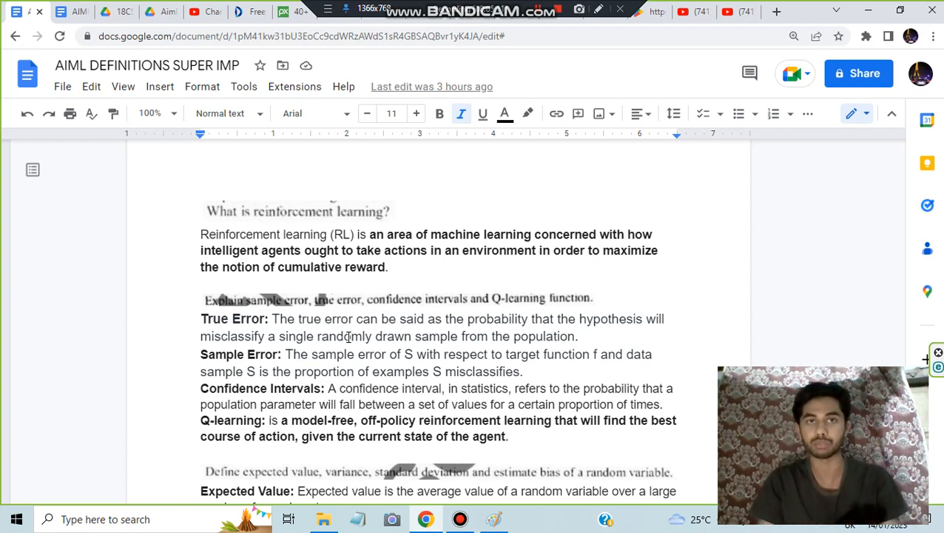
{"action": "scroll", "scroll_direction": "down", "scroll_amount": 3}
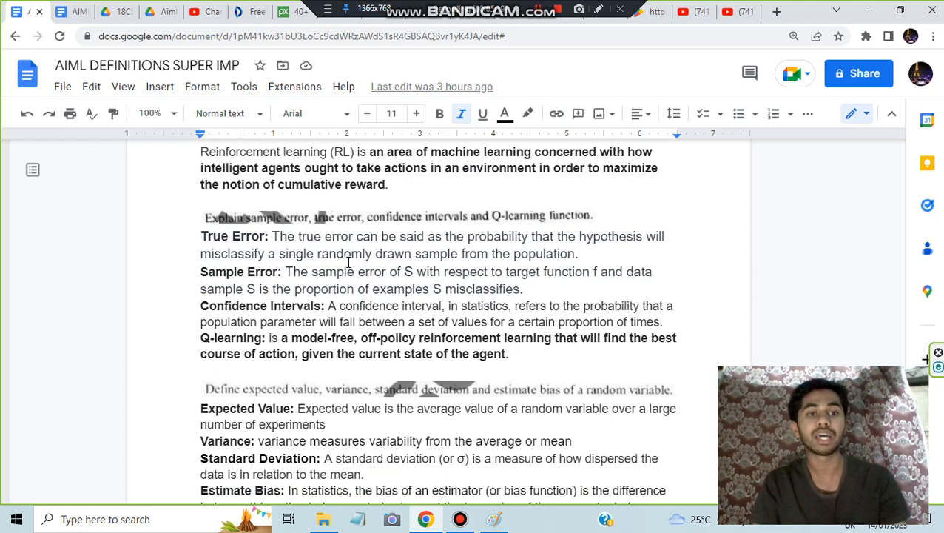
{"action": "mouse_move", "coordinate": [295, 283]}
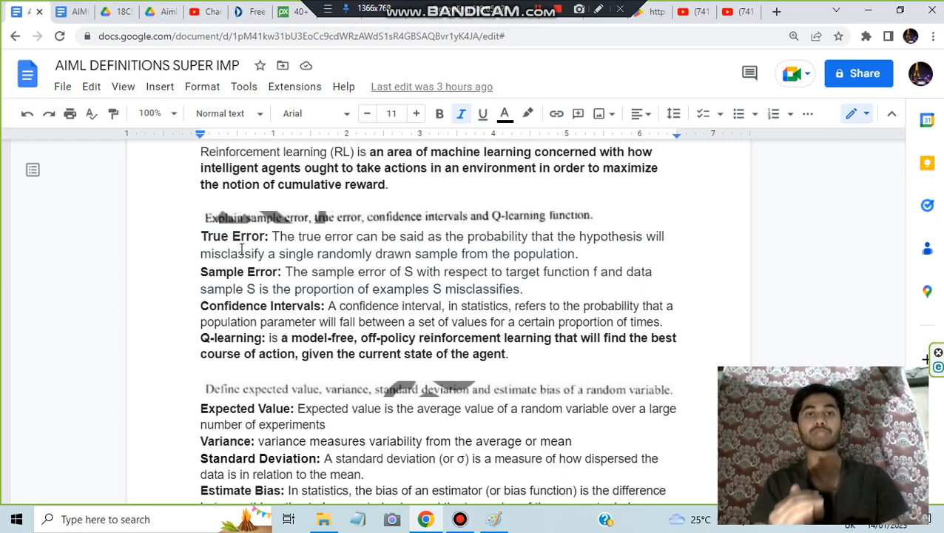
{"action": "scroll", "scroll_direction": "down", "scroll_amount": 3}
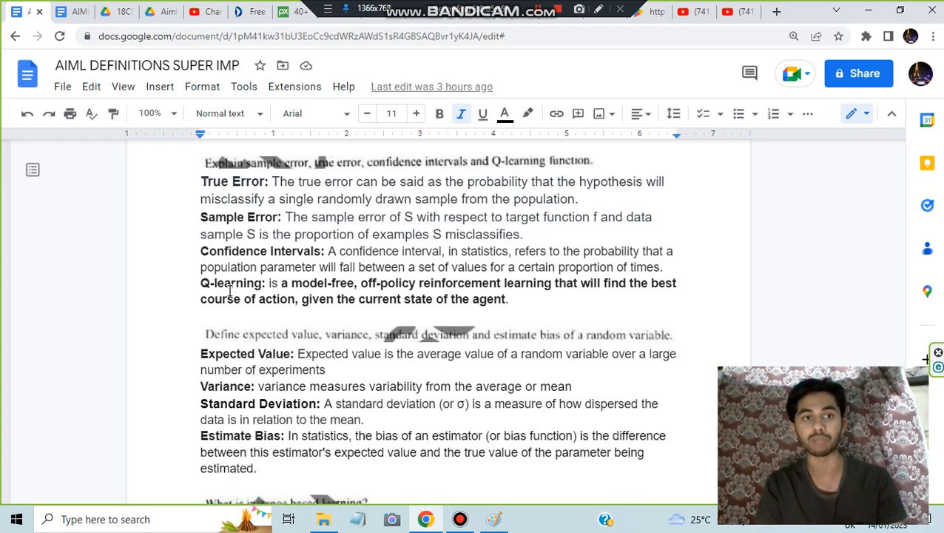
{"action": "scroll", "scroll_direction": "down", "scroll_amount": 3}
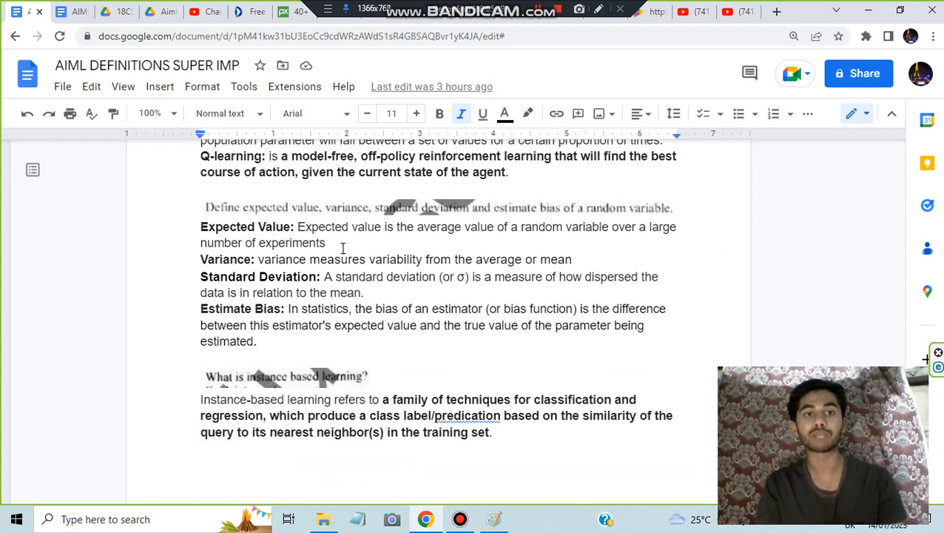